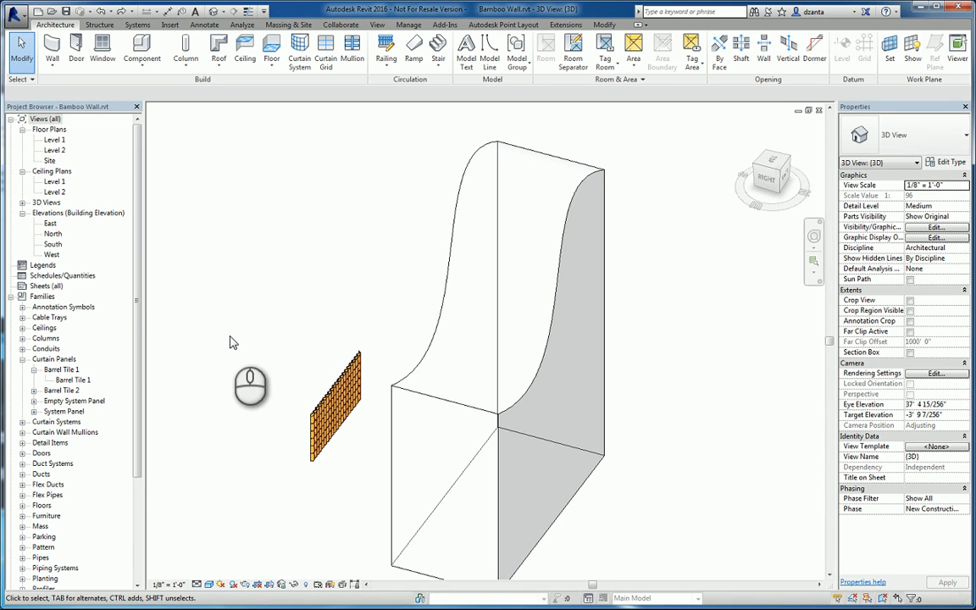
Inspect the Barrel Tile 1 panel family from the wall sample and close it without saving
click(336, 398)
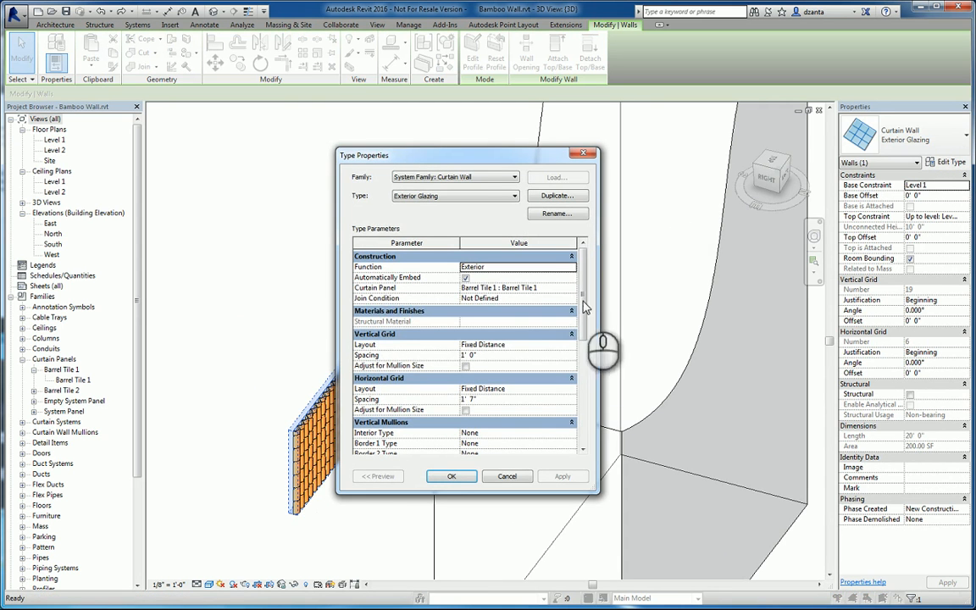
mouse_move(534, 291)
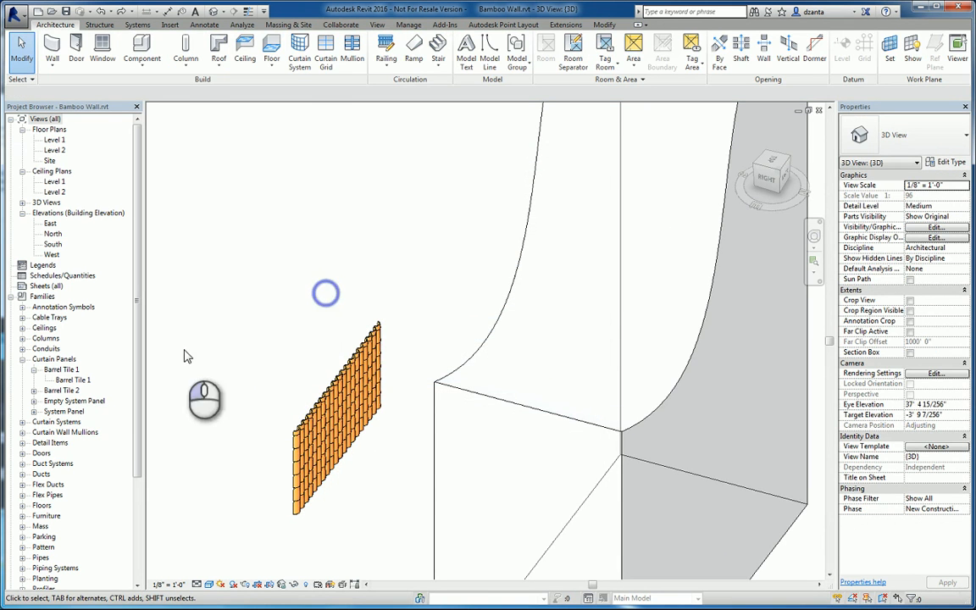
right_click(61, 369)
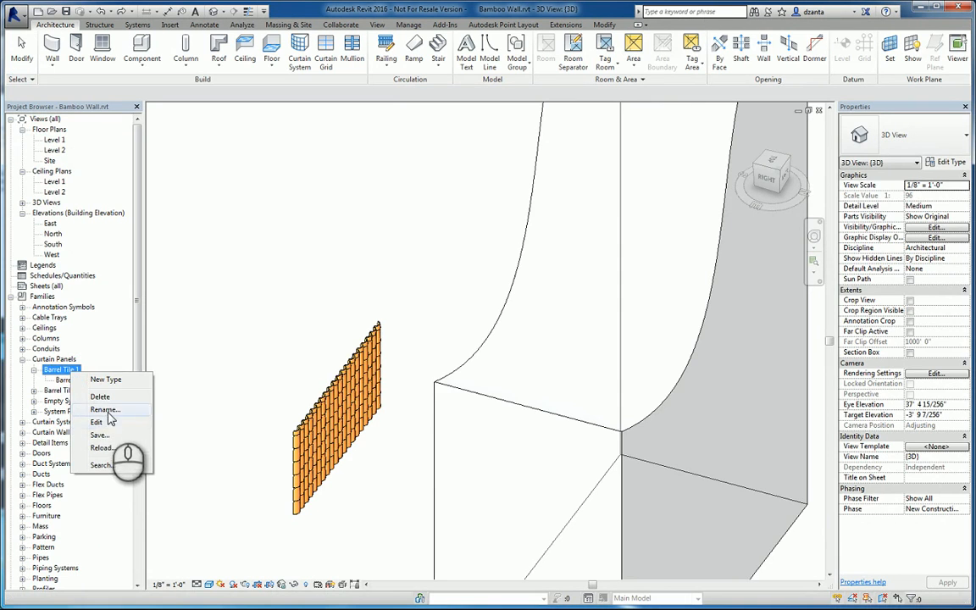
click(97, 422)
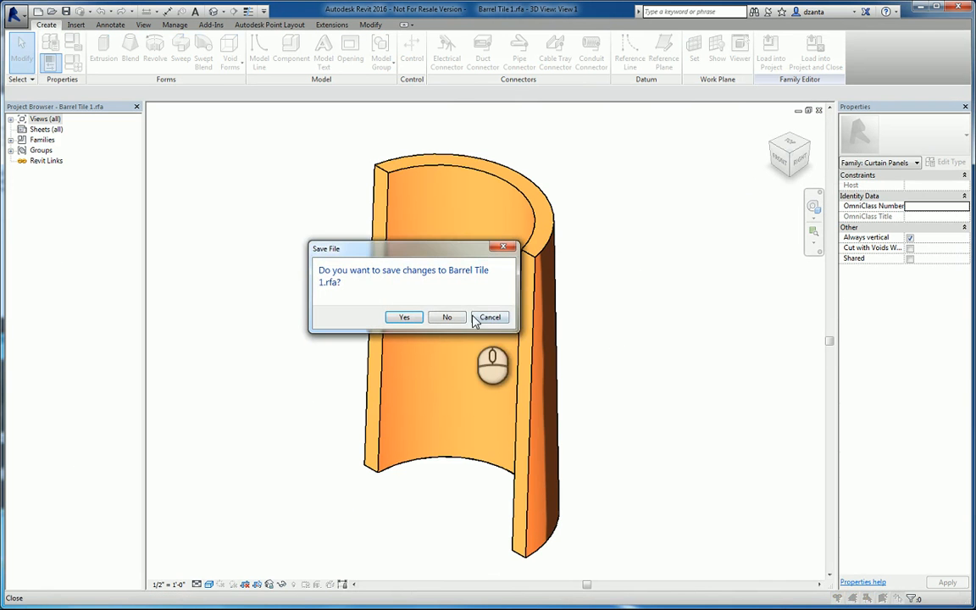
click(447, 317)
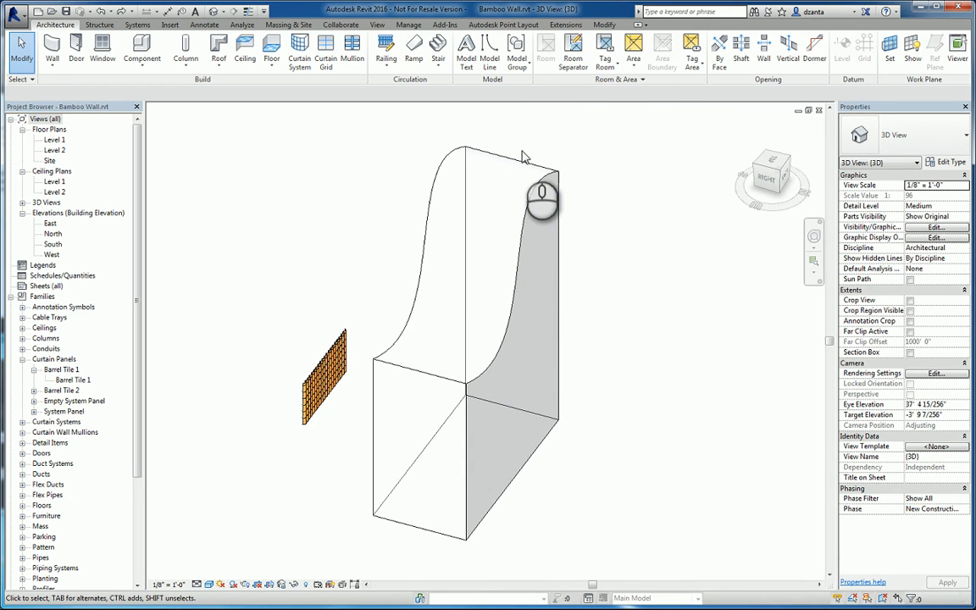
mouse_move(550, 152)
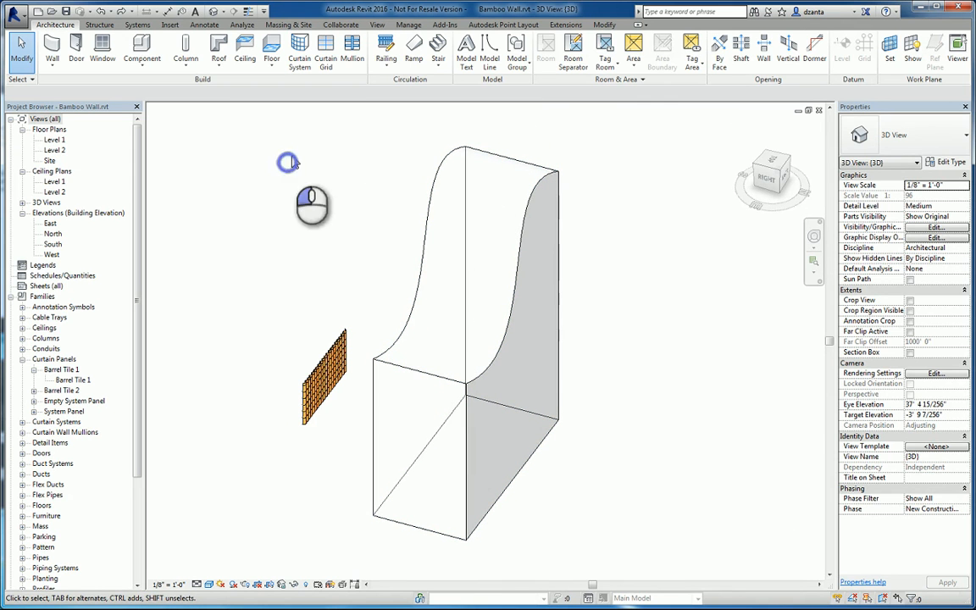
Show the roof creation methods from the Architecture Roof drop-down
click(217, 51)
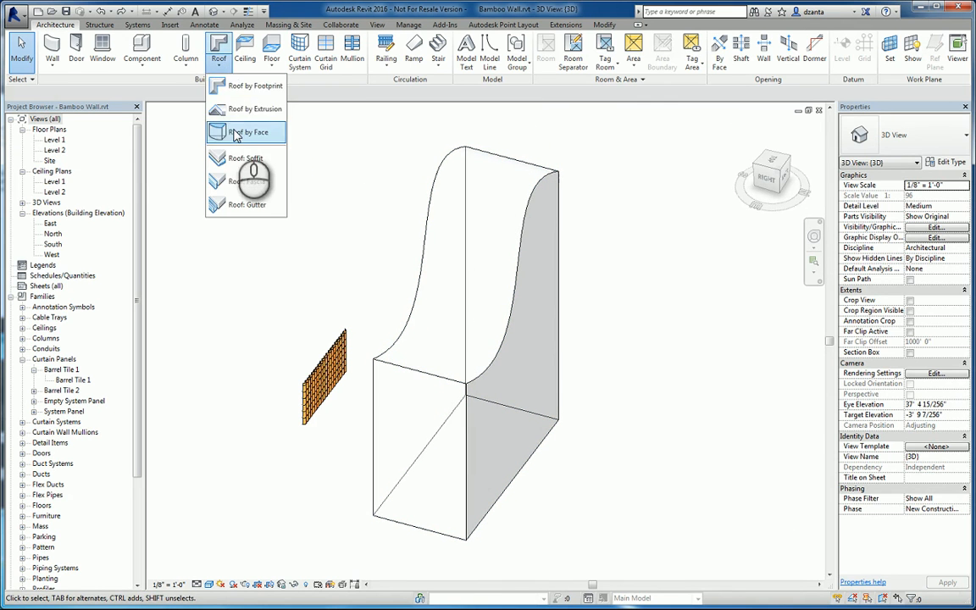
Start Roof by Face with type Sloped Glazing 2 using Barrel Tile 1 panels and accept its properties
click(247, 132)
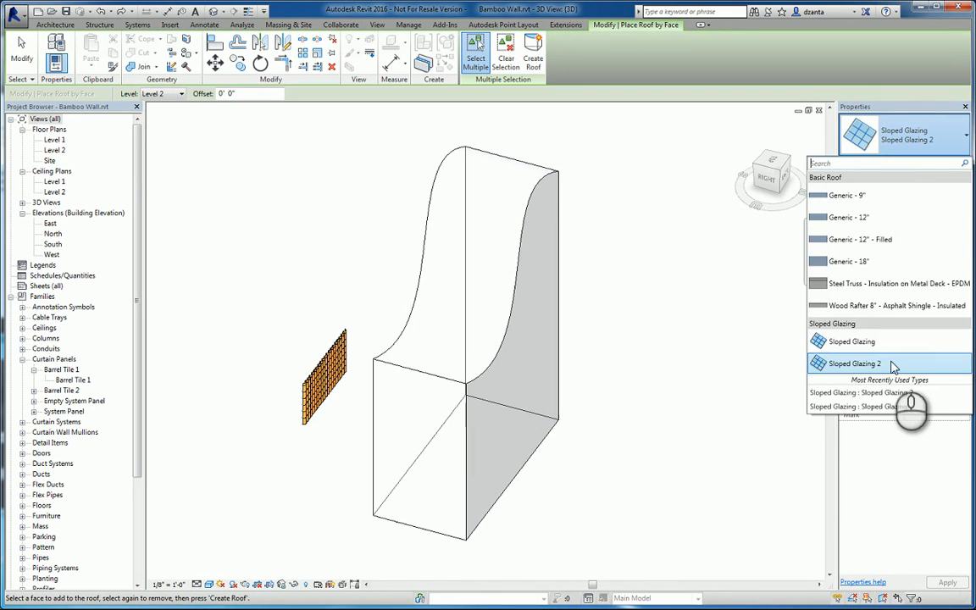
click(952, 162)
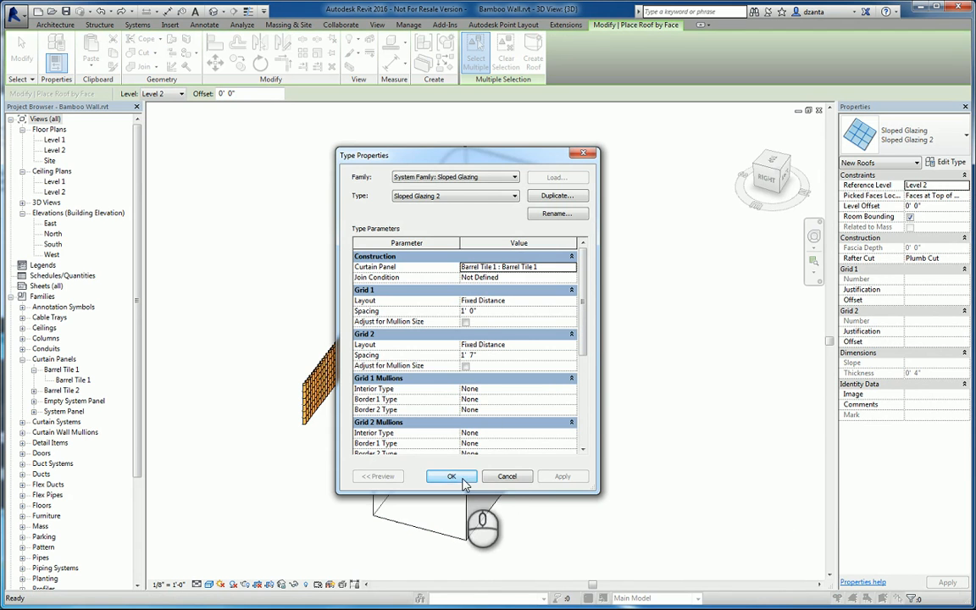
click(451, 475)
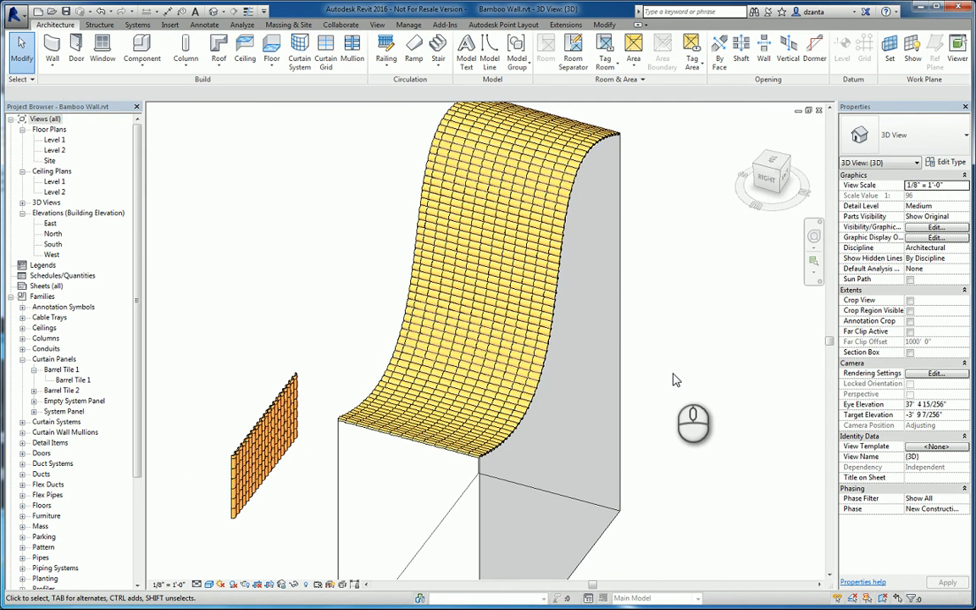
mouse_move(664, 359)
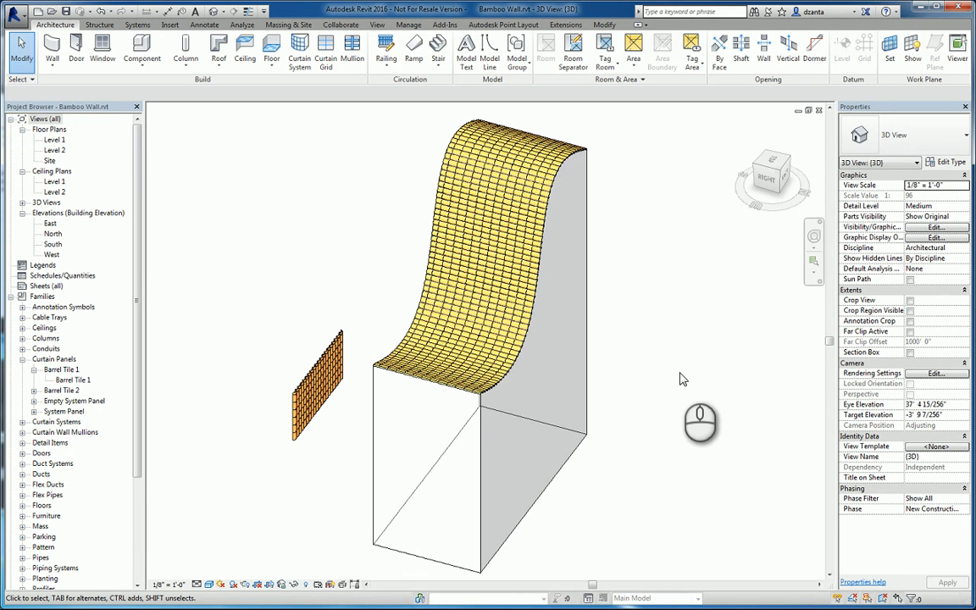
mouse_move(376, 346)
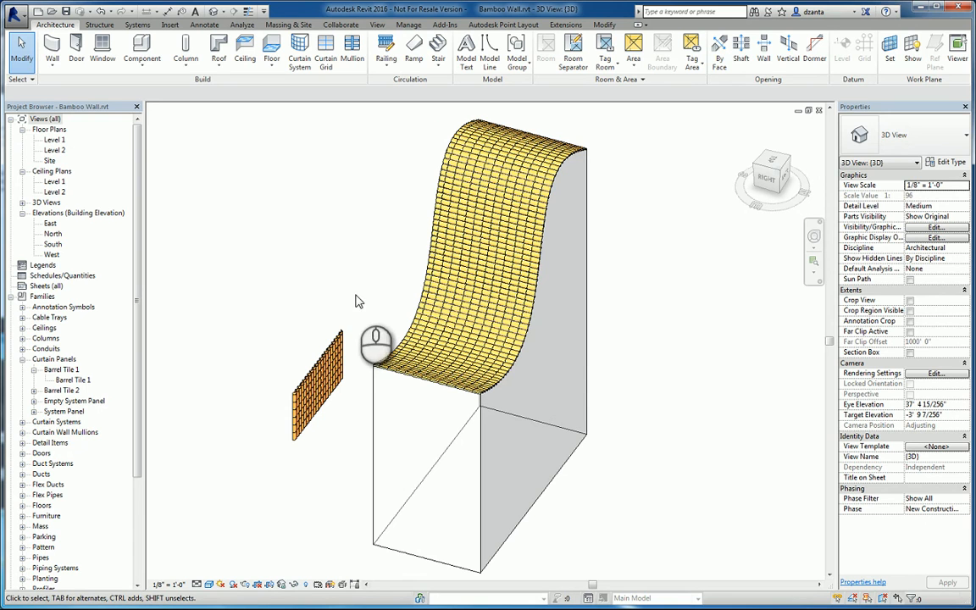